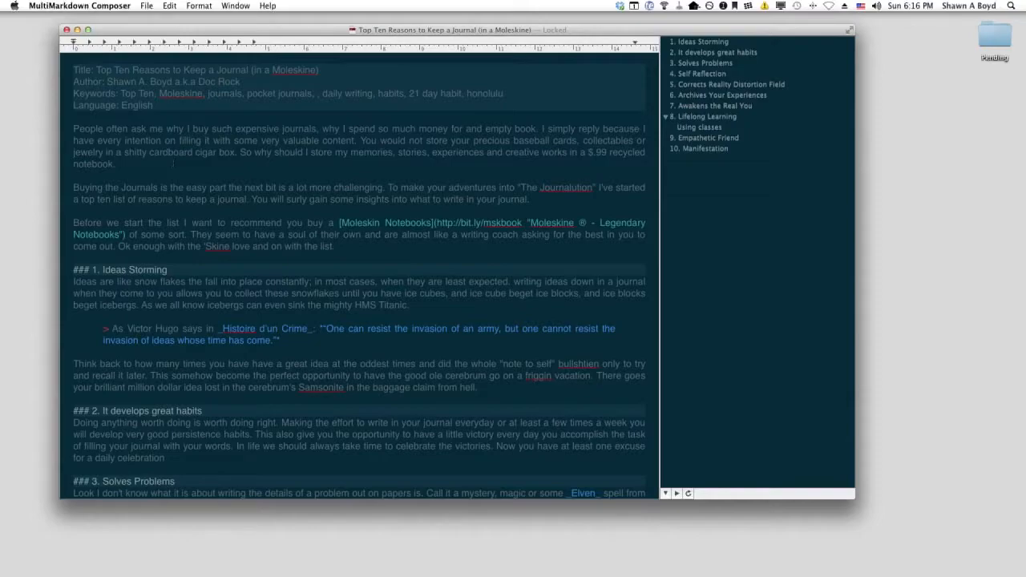
# Check that Save as PDF… is reachable from the print dialog's PDF menu, then cancel the save sheet.
pyautogui.click(148, 7)
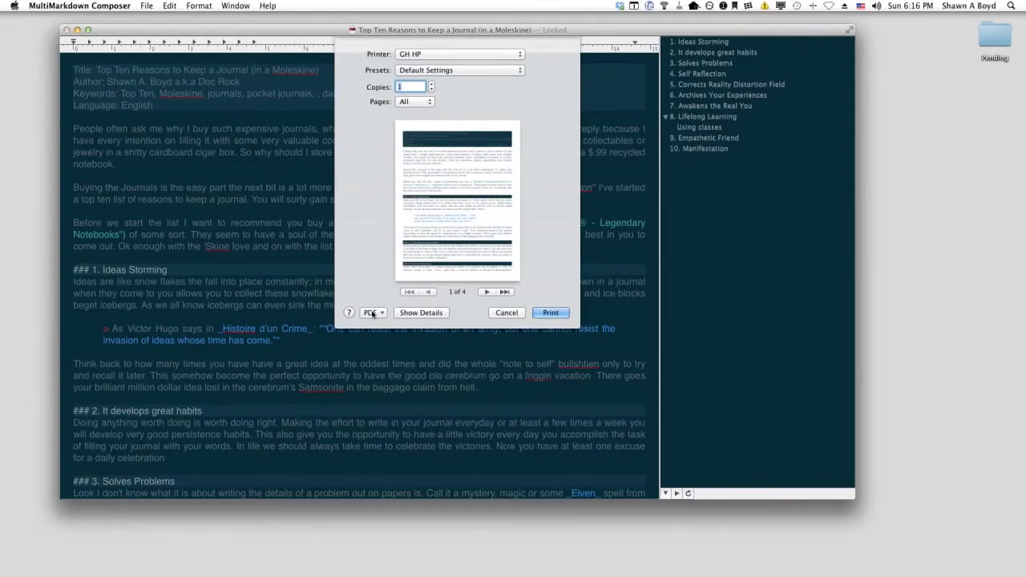
pyautogui.click(371, 312)
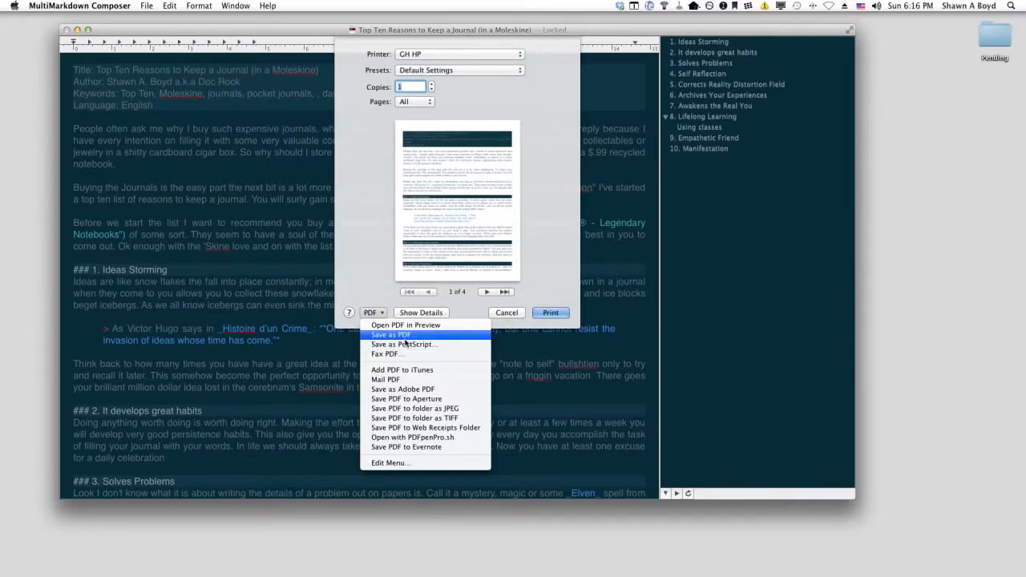
pyautogui.click(391, 335)
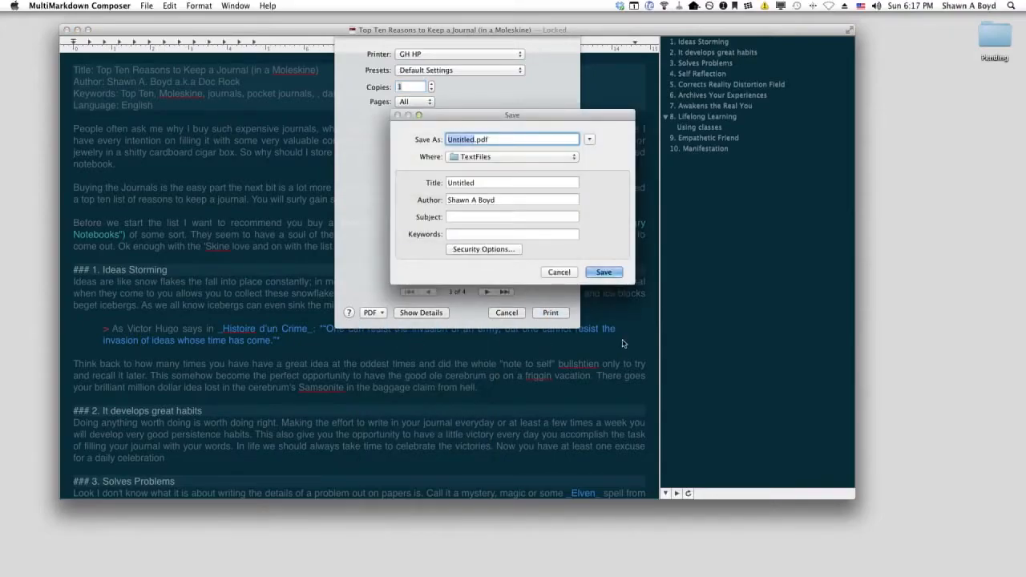
pyautogui.moveTo(557, 273)
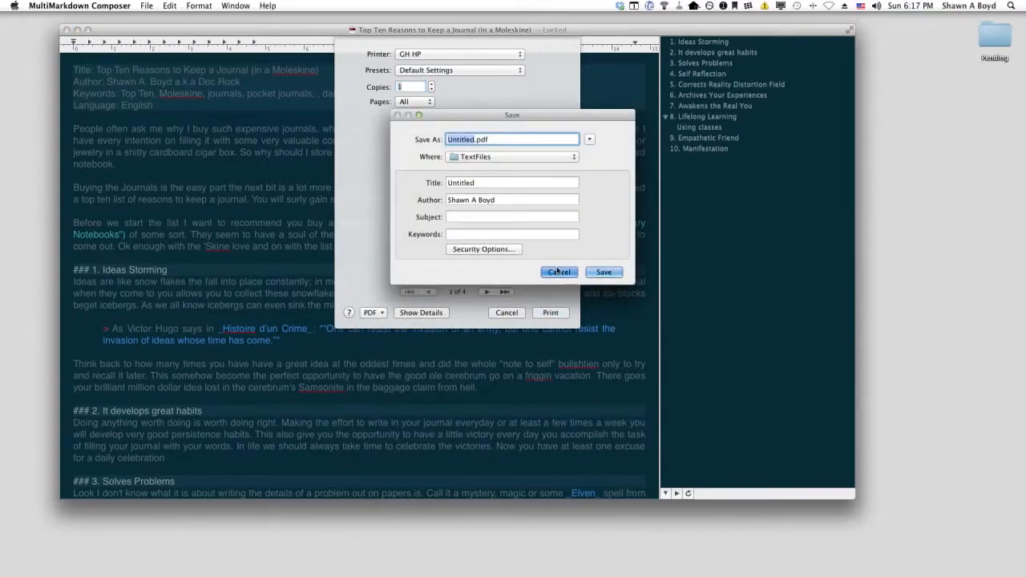
pyautogui.click(558, 272)
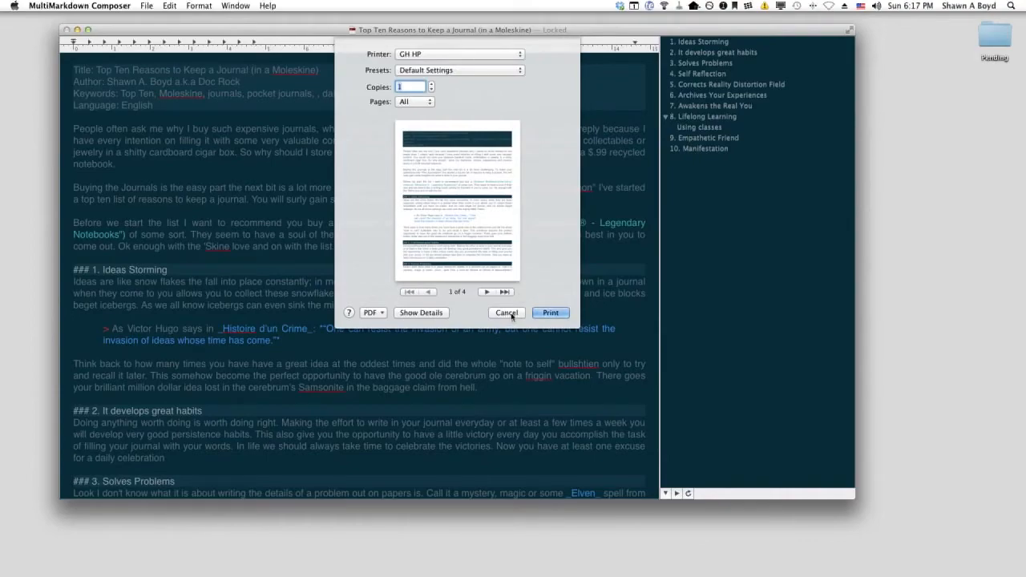
# Leave the print dialog and show Application Shortcuts for All Applications in the Keyboard pane.
pyautogui.click(506, 312)
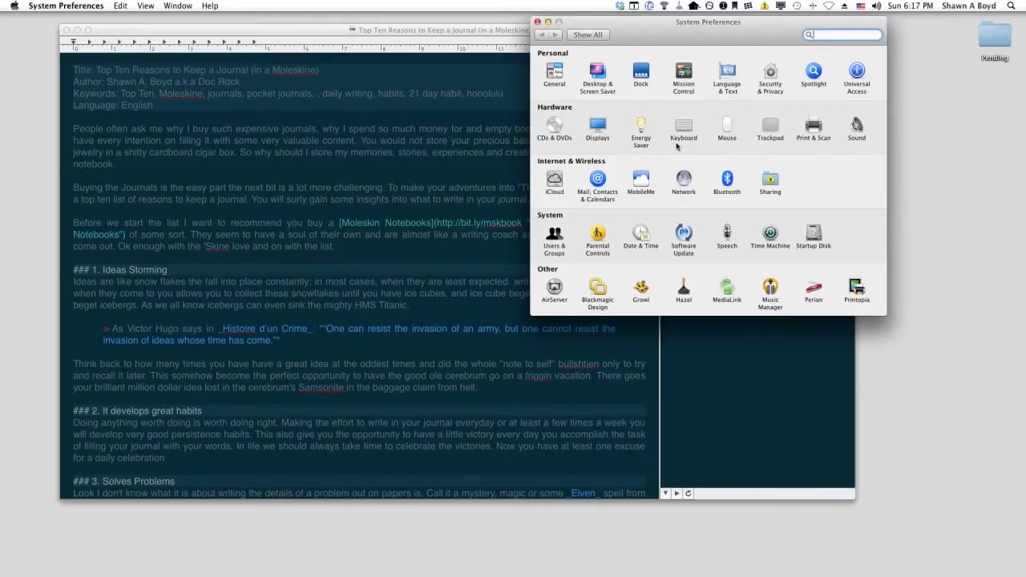
pyautogui.click(683, 128)
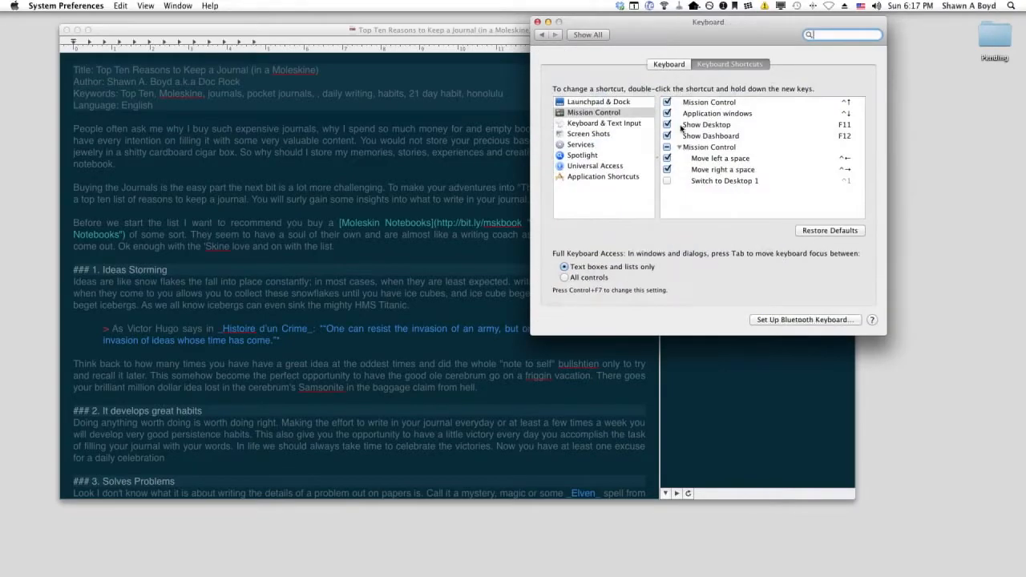
pyautogui.click(603, 176)
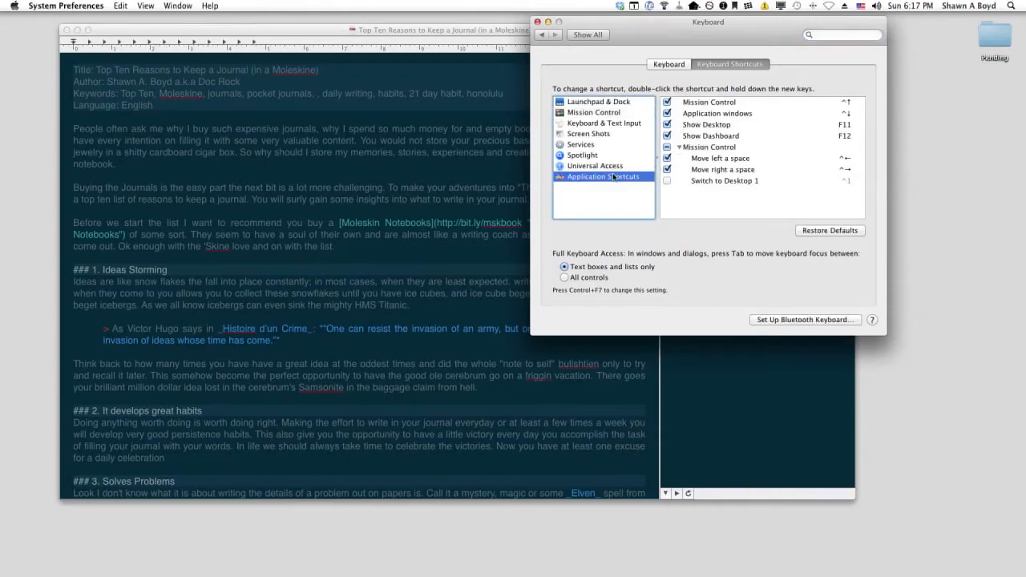
pyautogui.click(603, 176)
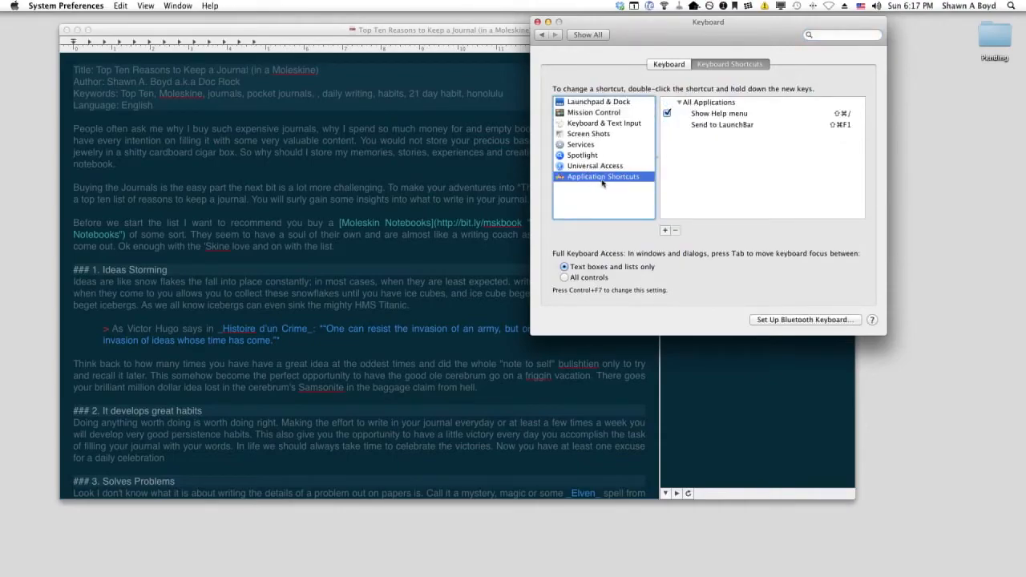
pyautogui.moveTo(672, 173)
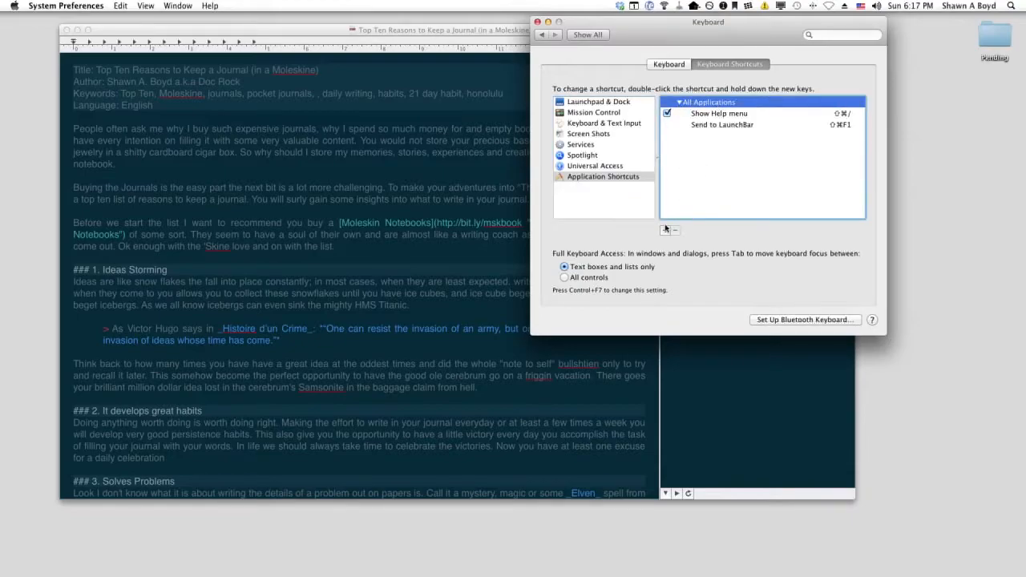
# Add an all-applications shortcut Option+; with menu title 'Save as PDF...'.
pyautogui.click(663, 231)
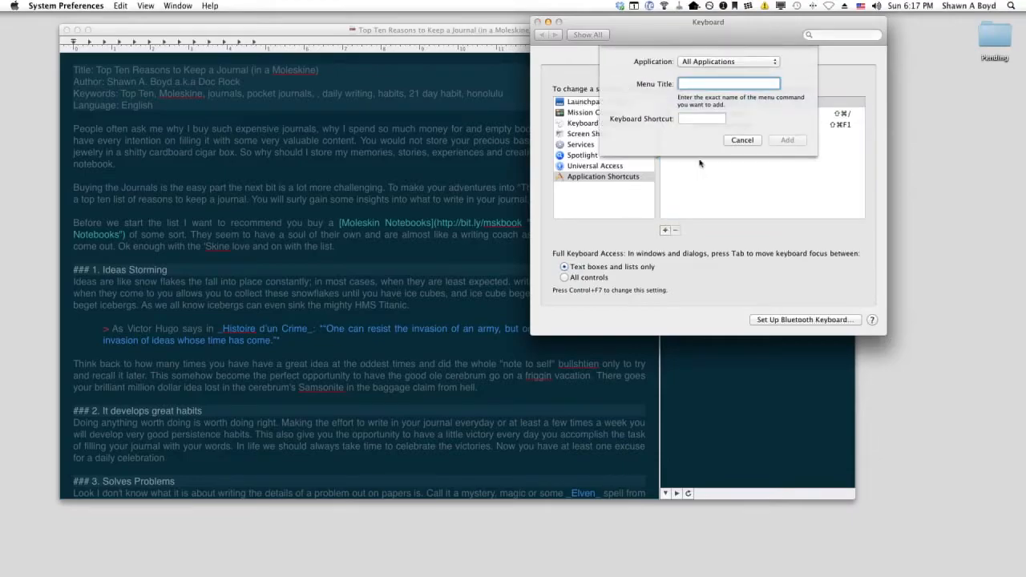
pyautogui.write('Save as PDF')
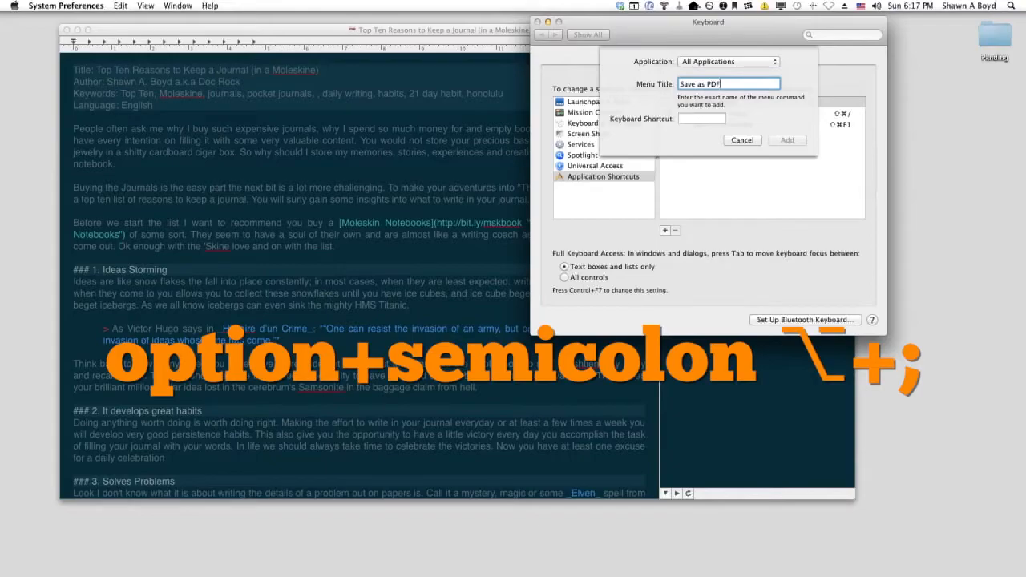
pyautogui.write('...')
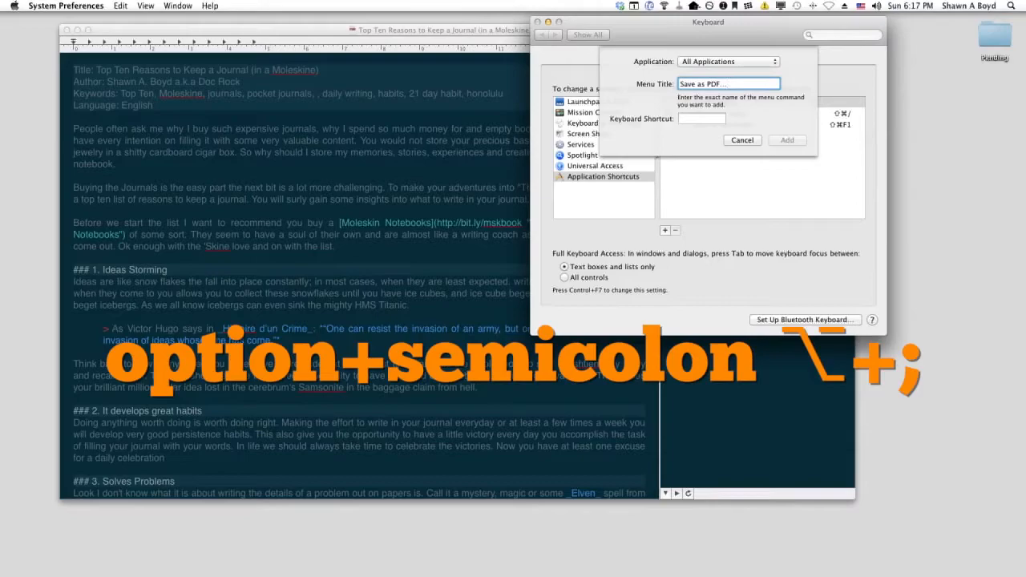
pyautogui.click(702, 119)
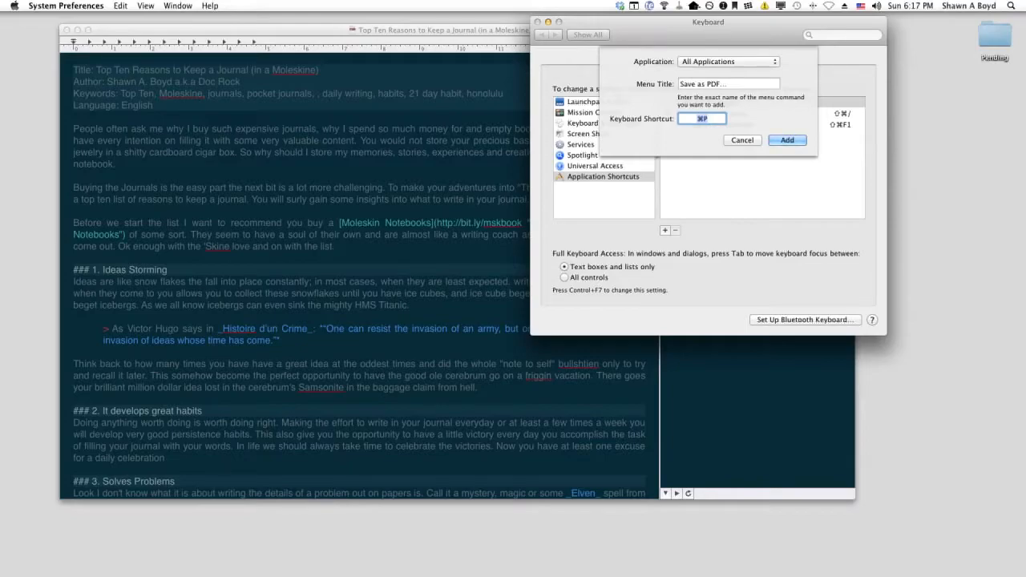
pyautogui.moveTo(864, 51)
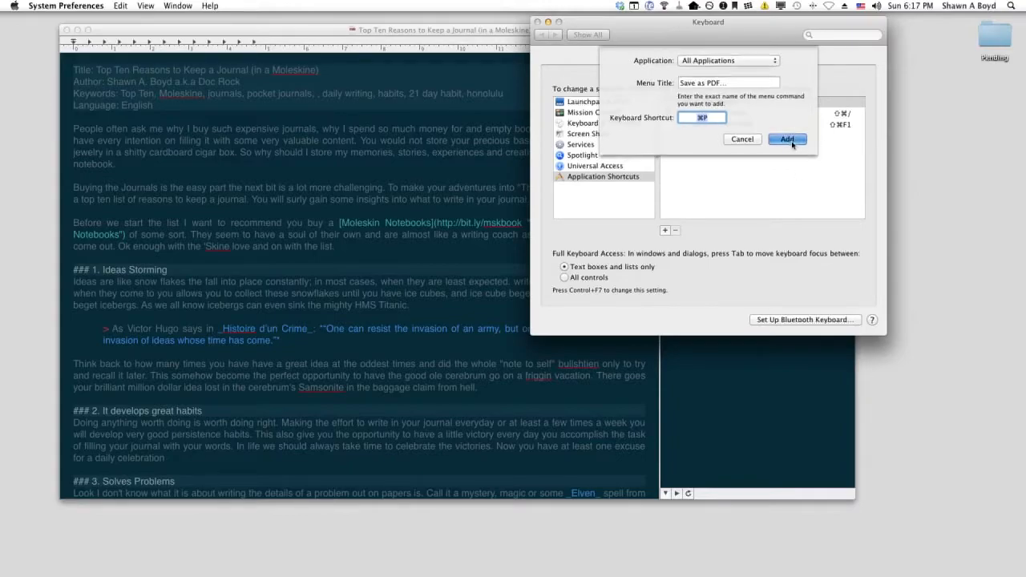
pyautogui.click(785, 137)
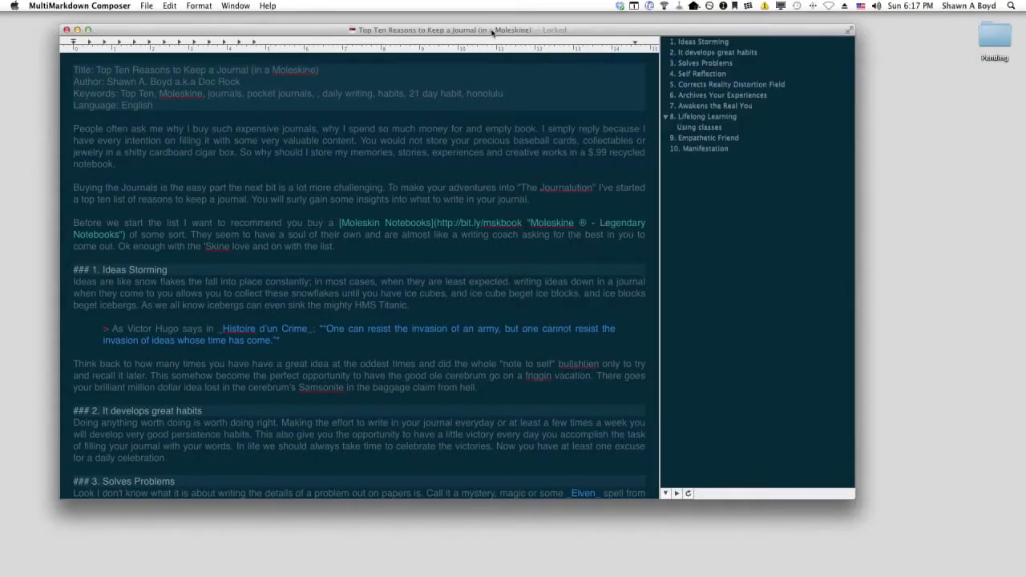
# Save the document as PDFTEST on the Desktop via the new shortcut and open it in Preview.
pyautogui.press('cmd+p')
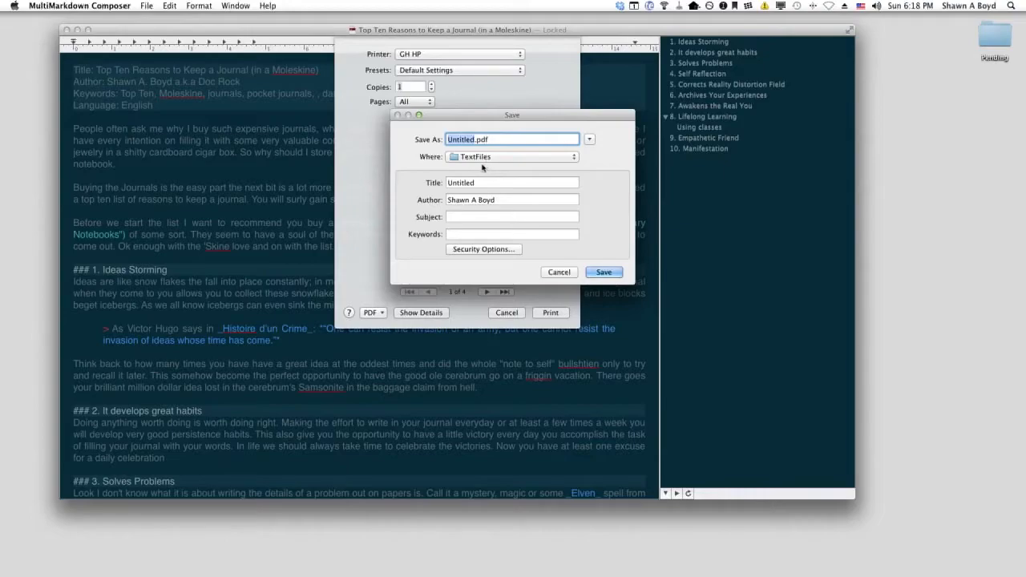
pyautogui.click(513, 157)
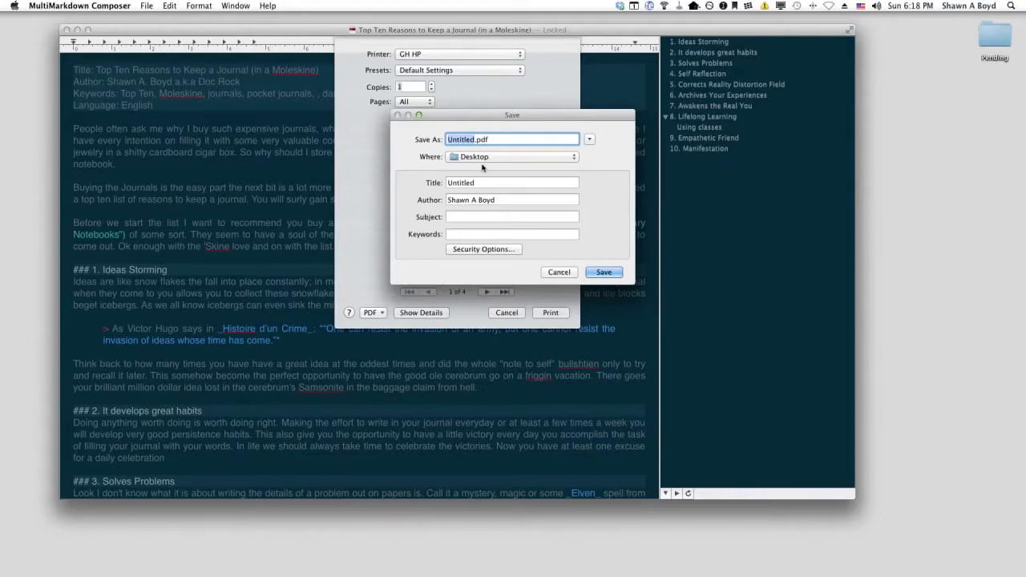
pyautogui.write('PD')
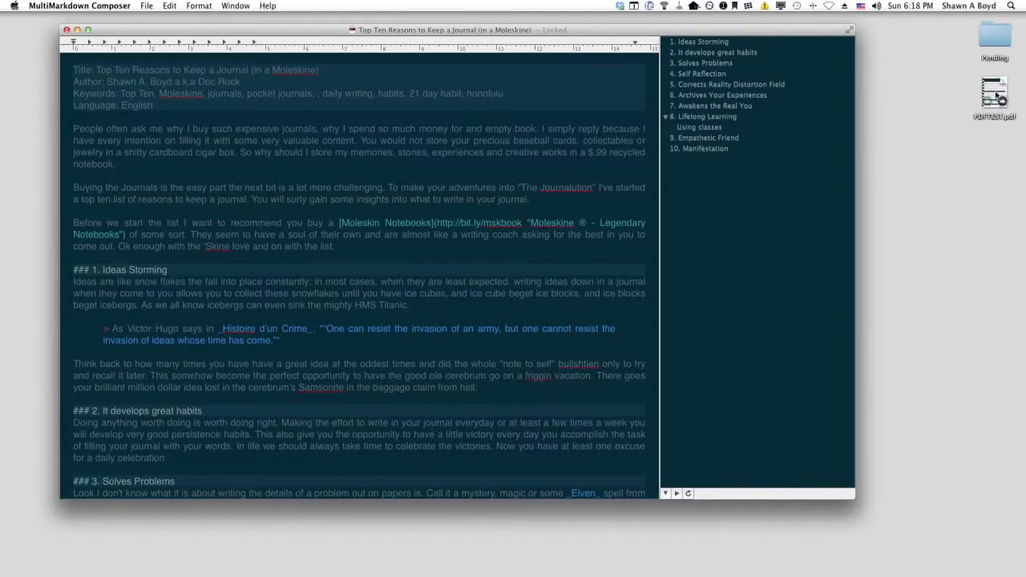
pyautogui.doubleClick(994, 91)
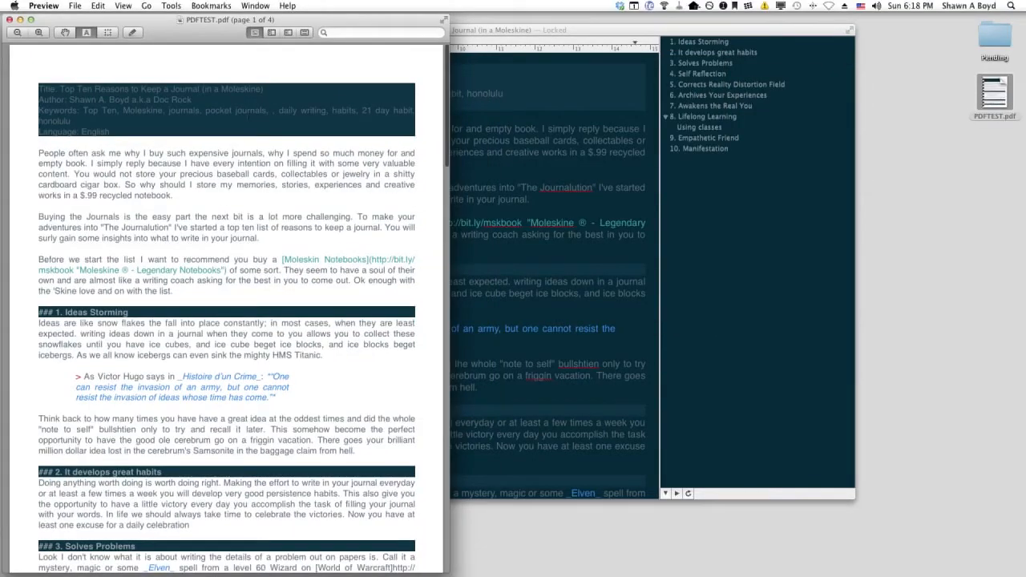